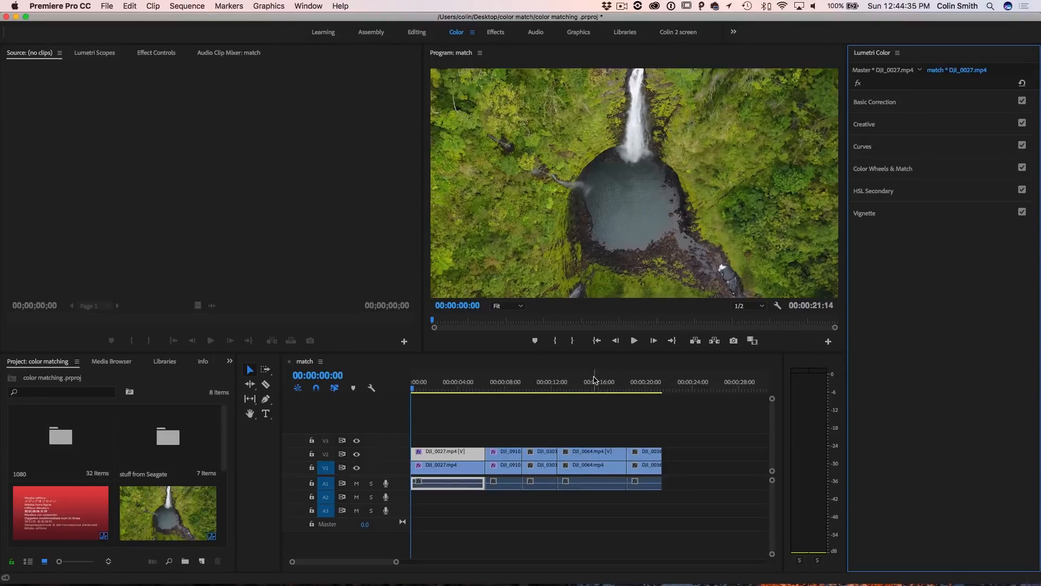
Step: Preview the forest, girl-in-flowers, waterfall and grass field clips, ending on the first waterfall clip
{"action": "left_click", "coordinate": [633, 340]}
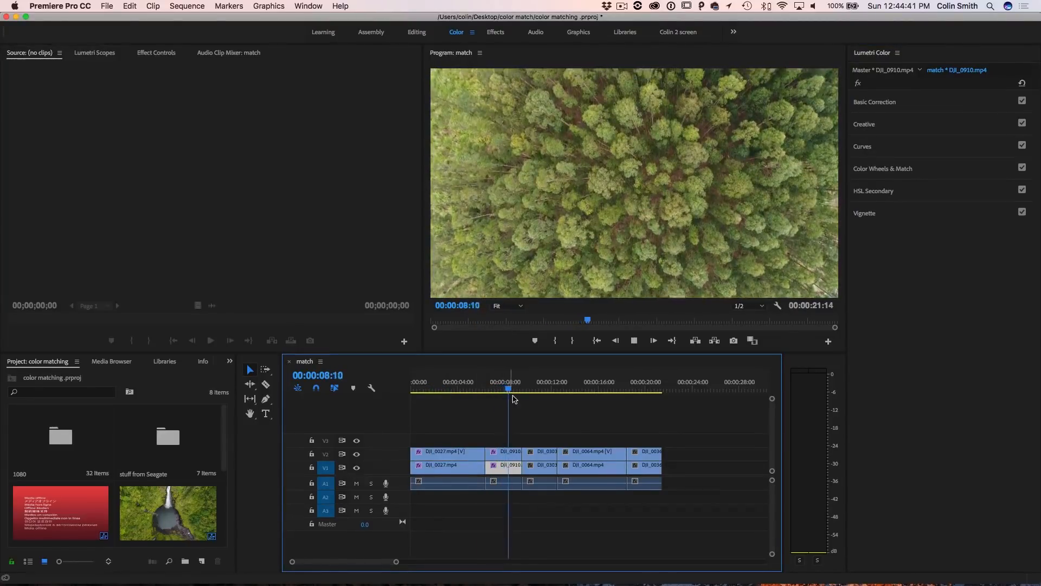
{"action": "left_click", "coordinate": [547, 388]}
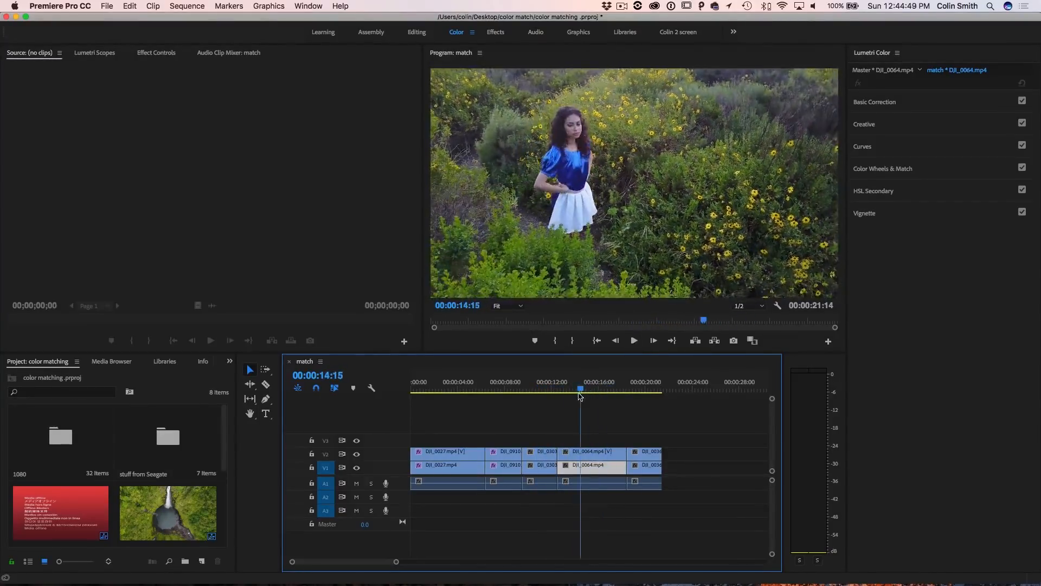
{"action": "left_click", "coordinate": [648, 390]}
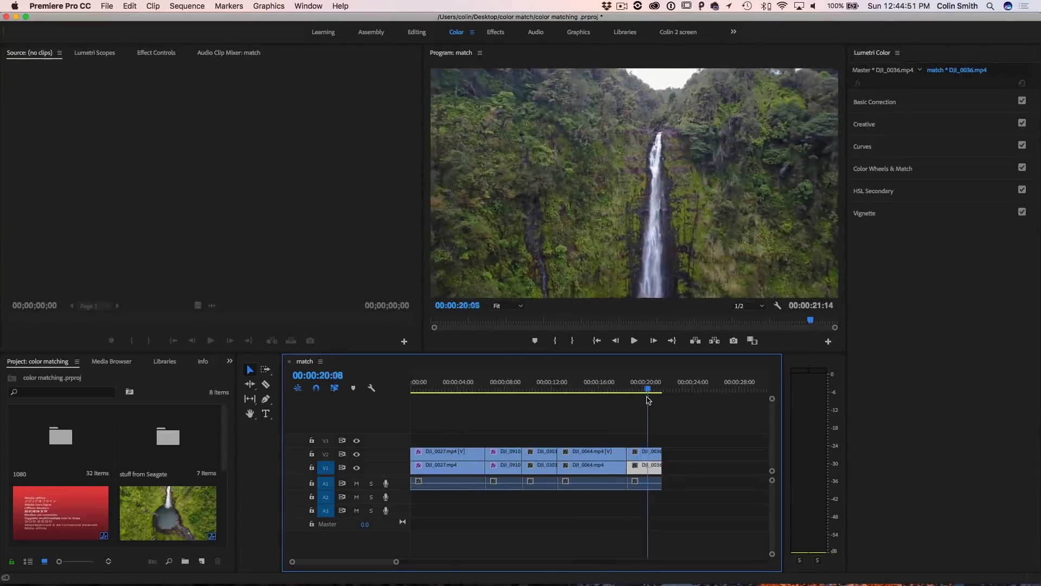
{"action": "left_click", "coordinate": [523, 389]}
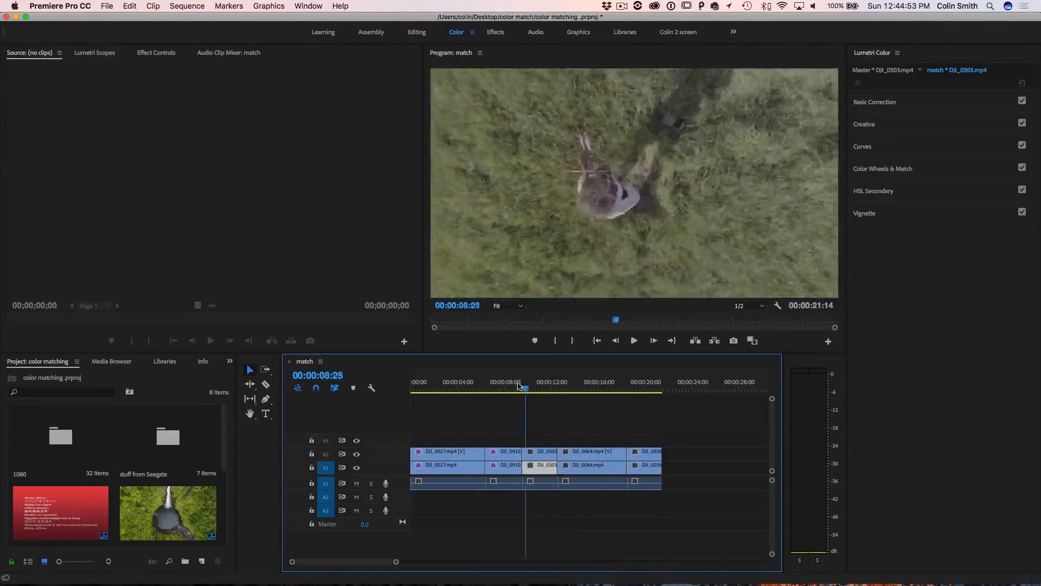
{"action": "left_click", "coordinate": [514, 388]}
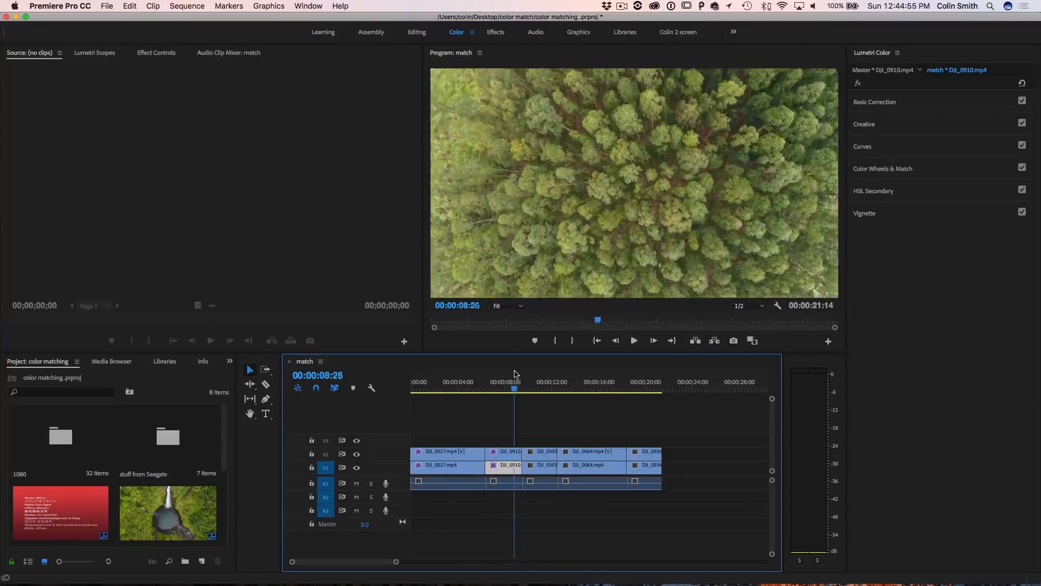
{"action": "left_click", "coordinate": [556, 388]}
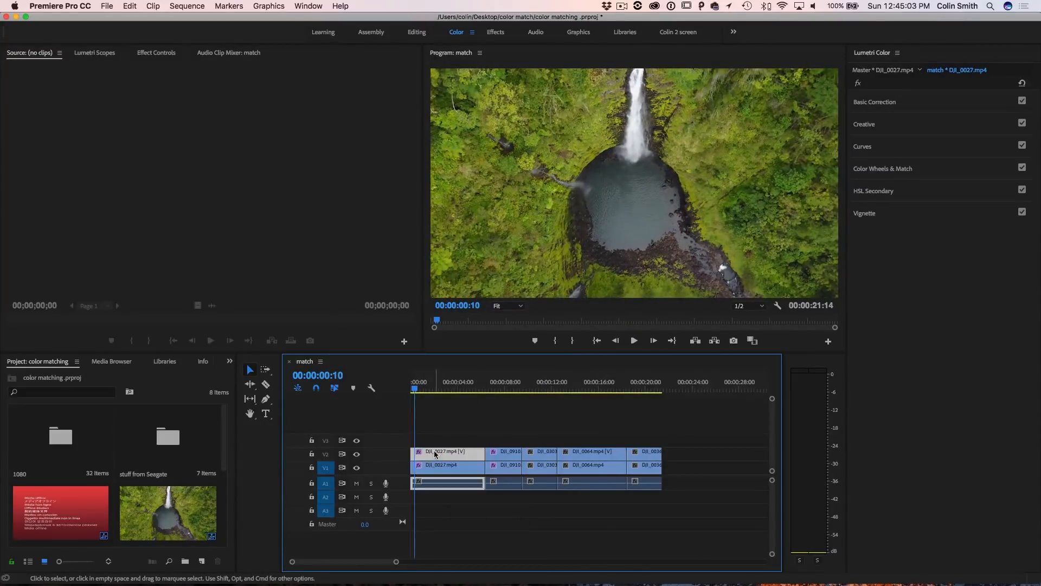
{"action": "mouse_move", "coordinate": [440, 446]}
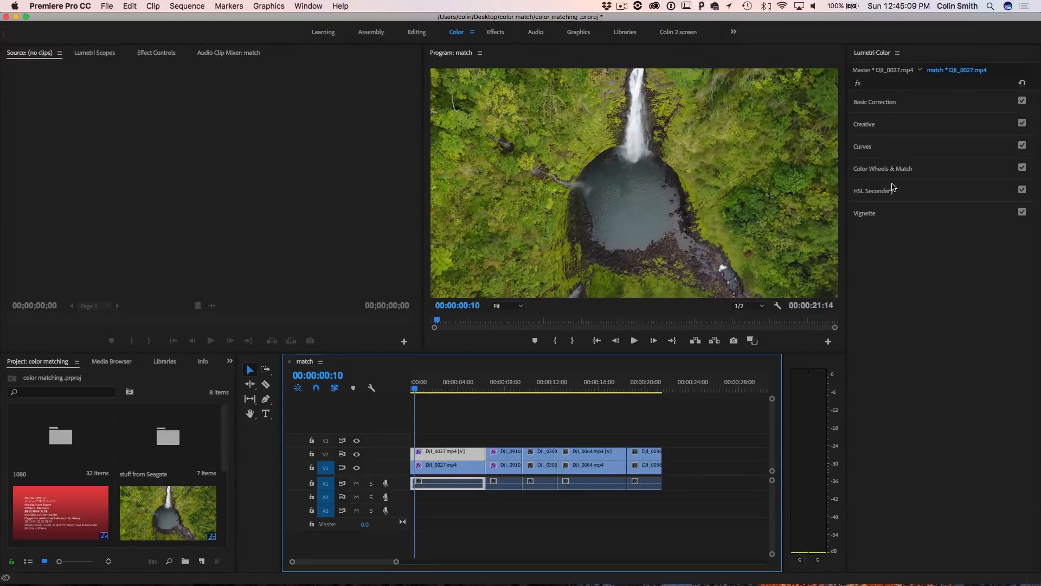
Step: Expand Color Wheels & Match, enable Comparison View, and select the DJI_0910 forest clip as current
{"action": "left_click", "coordinate": [883, 168]}
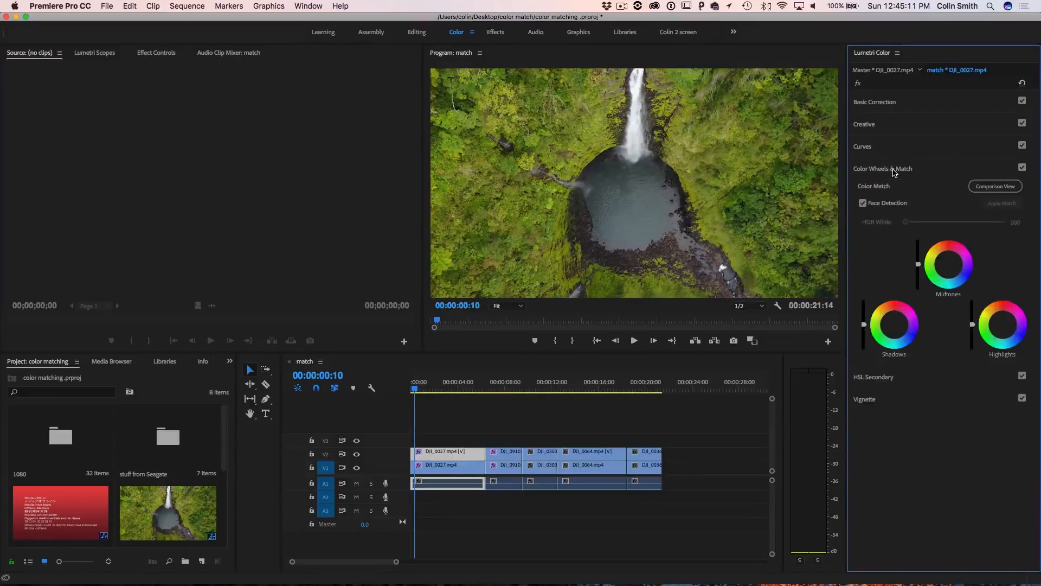
{"action": "mouse_move", "coordinate": [883, 189]}
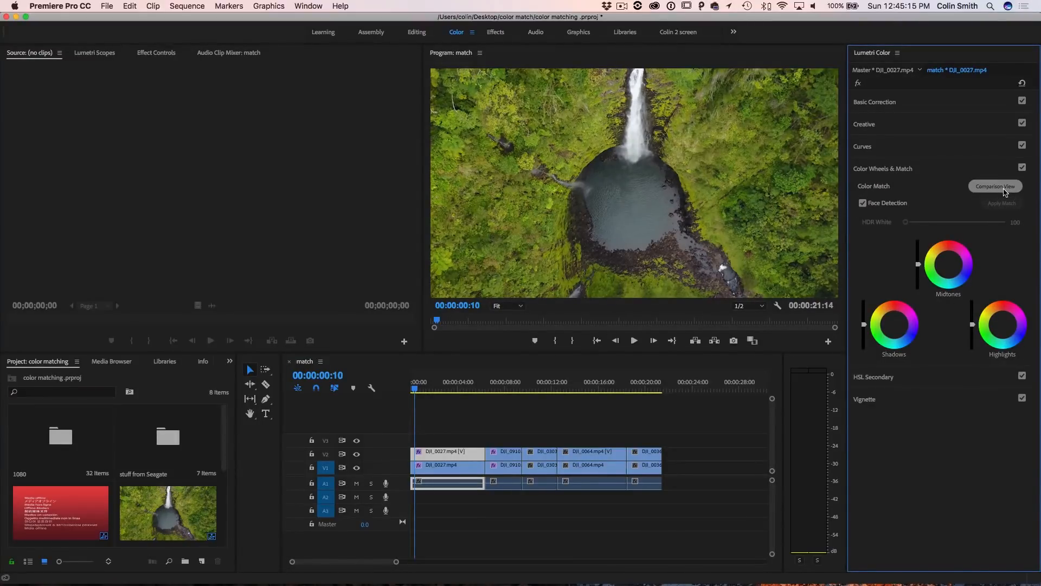
{"action": "left_click", "coordinate": [995, 186]}
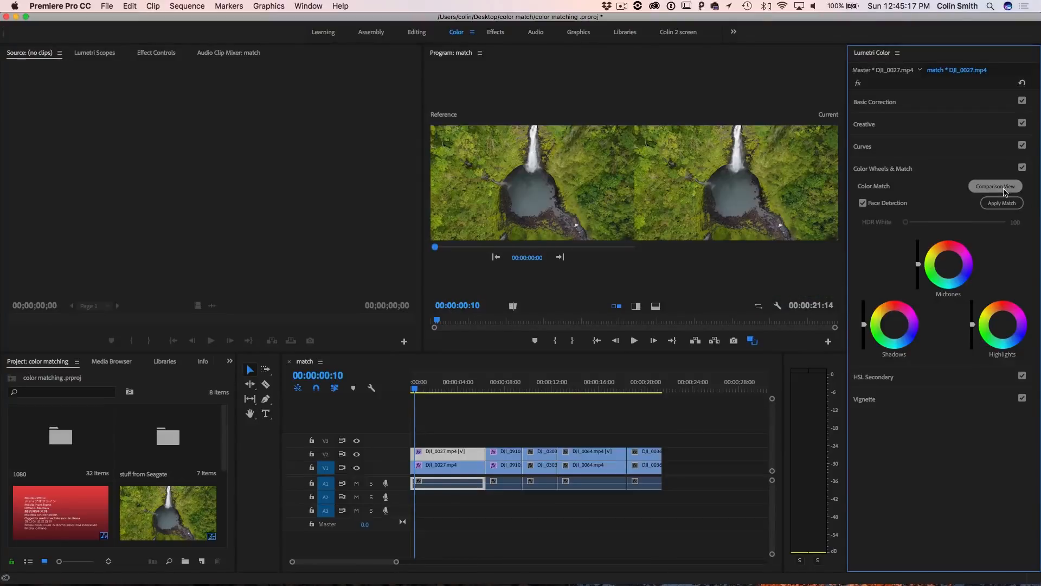
{"action": "mouse_move", "coordinate": [455, 127]}
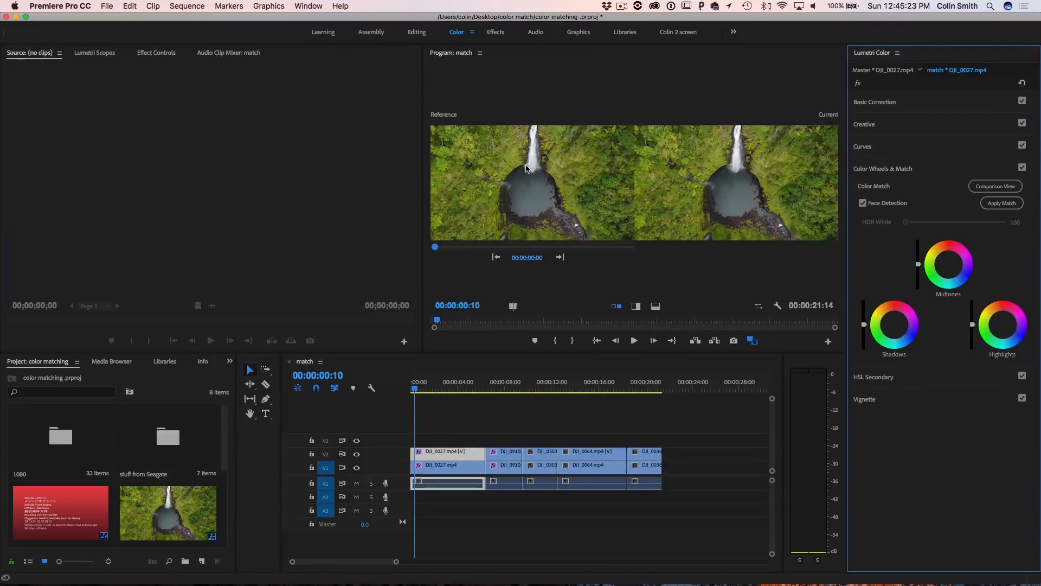
{"action": "left_click", "coordinate": [414, 389]}
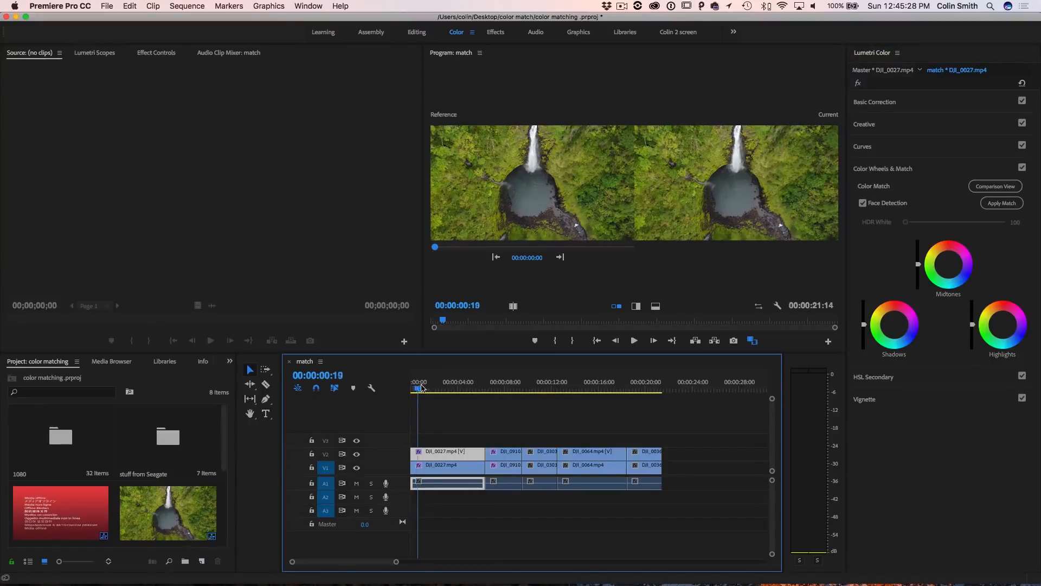
{"action": "left_click", "coordinate": [444, 390]}
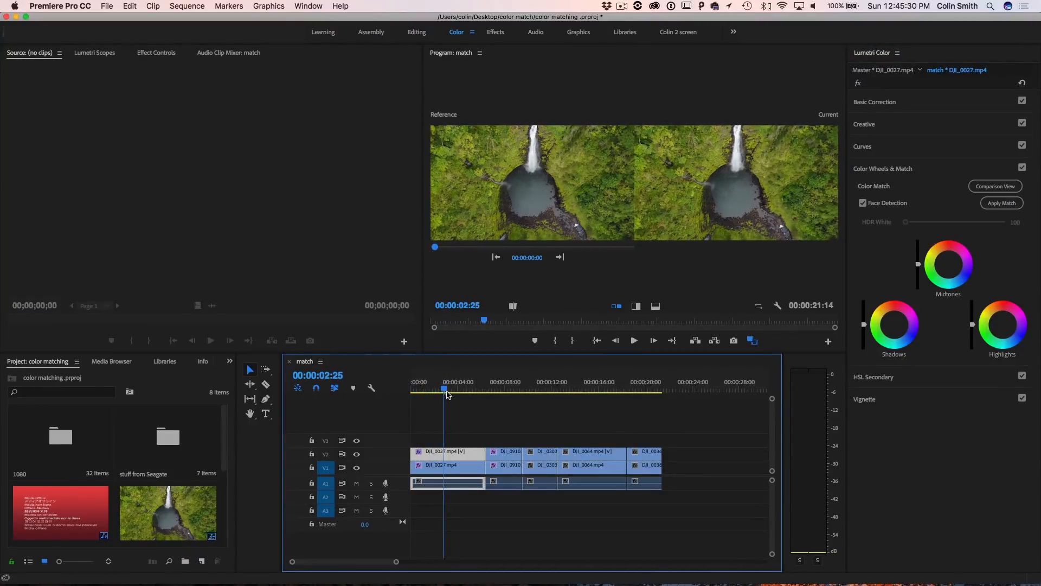
{"action": "left_click", "coordinate": [548, 381]}
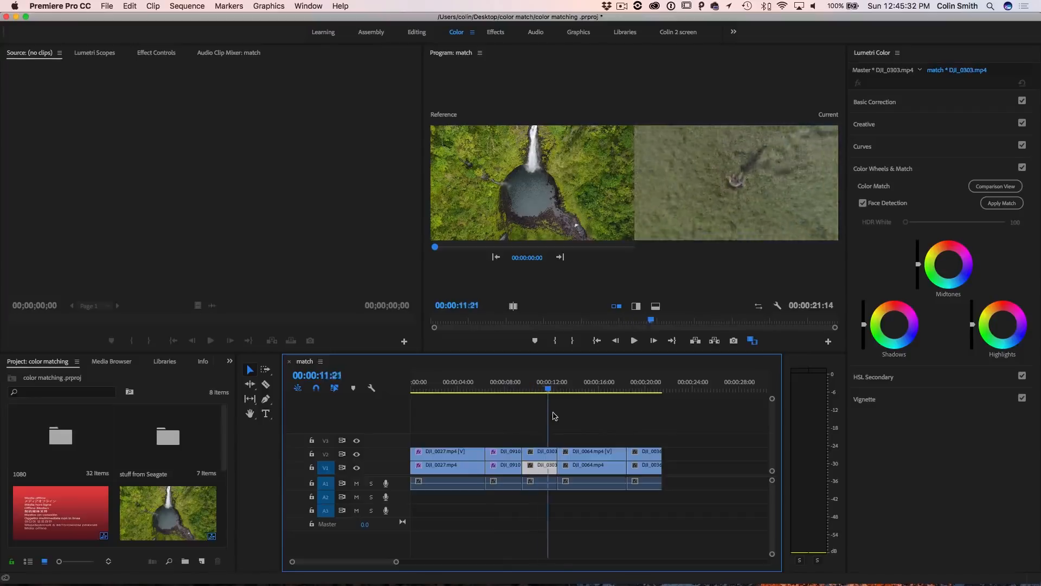
{"action": "left_click", "coordinate": [514, 391]}
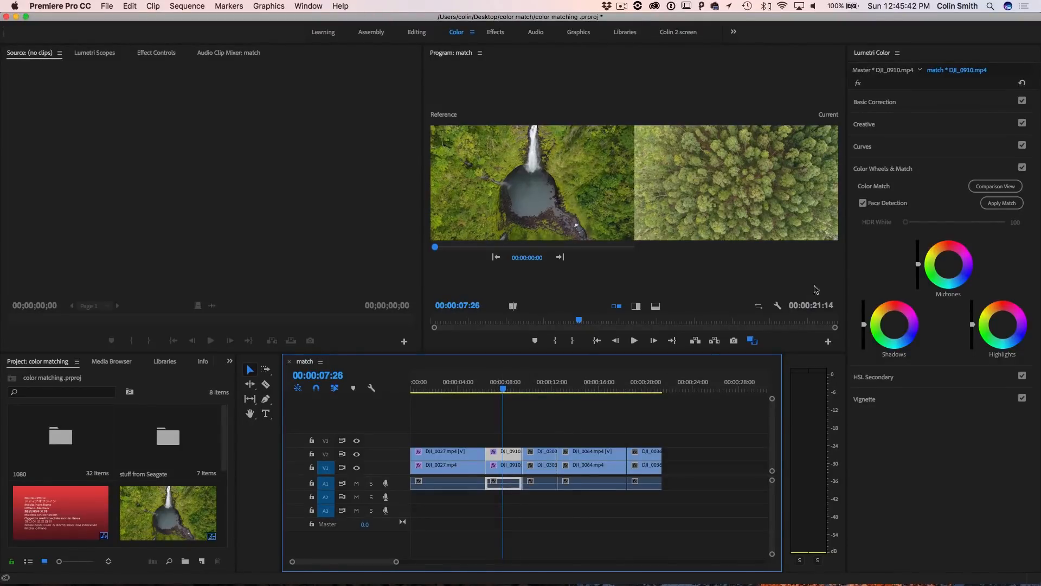
Step: Apply Match to the forest clip and the grassy field clip DJI_0303
{"action": "left_click", "coordinate": [1001, 202]}
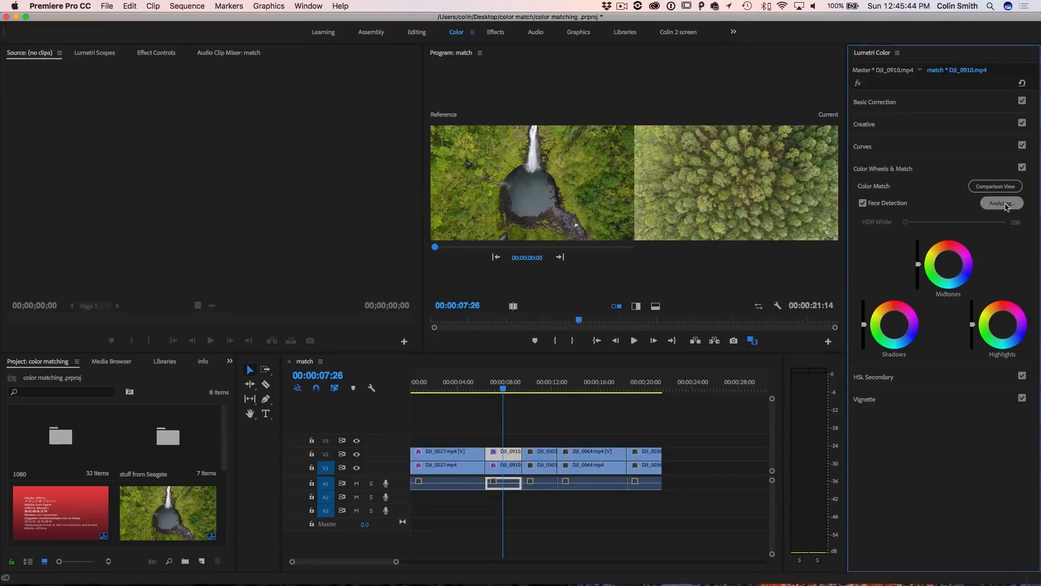
{"action": "left_click", "coordinate": [1001, 202]}
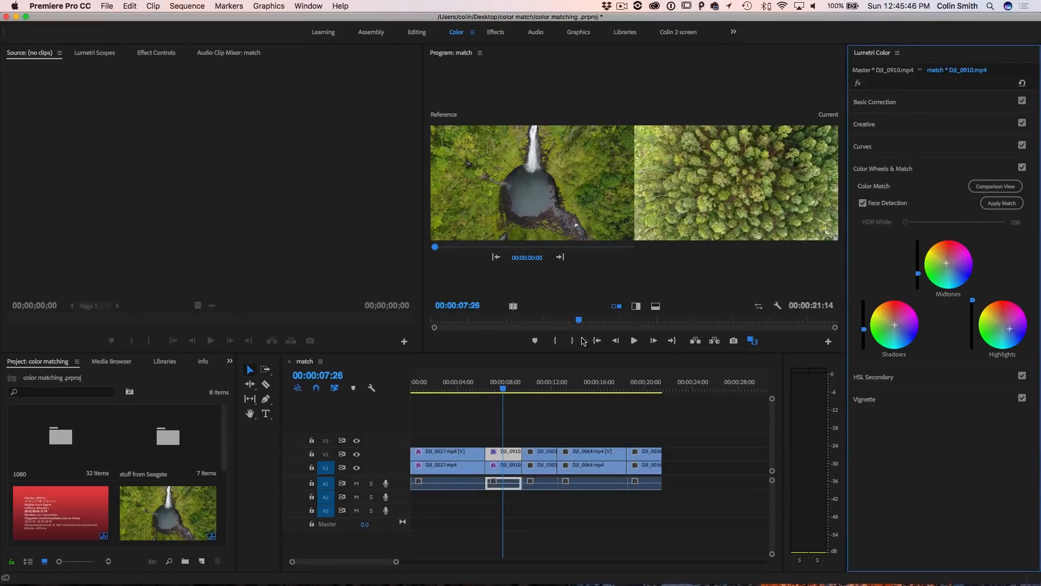
{"action": "left_click", "coordinate": [535, 389]}
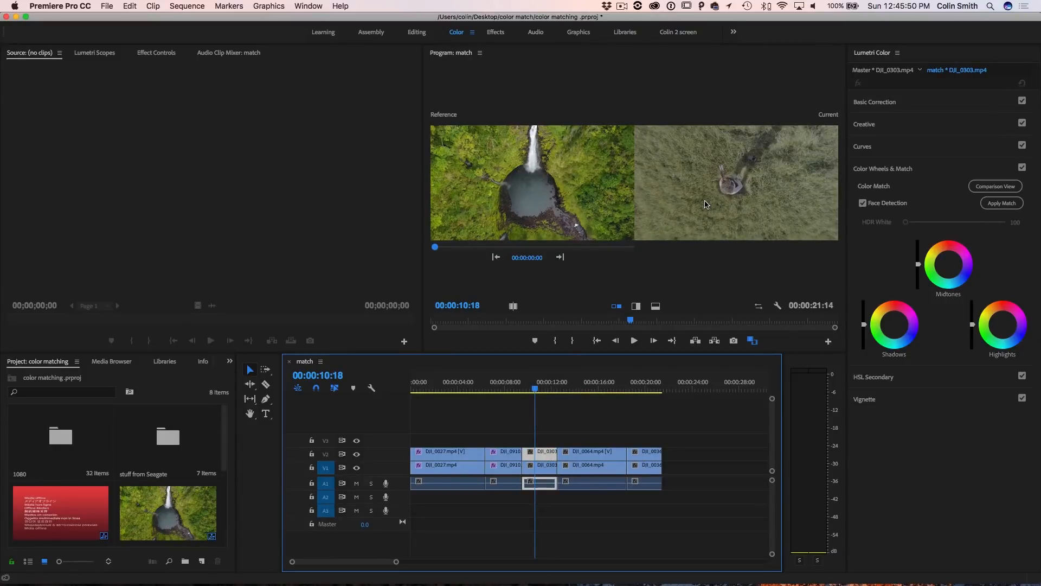
{"action": "mouse_move", "coordinate": [643, 255]}
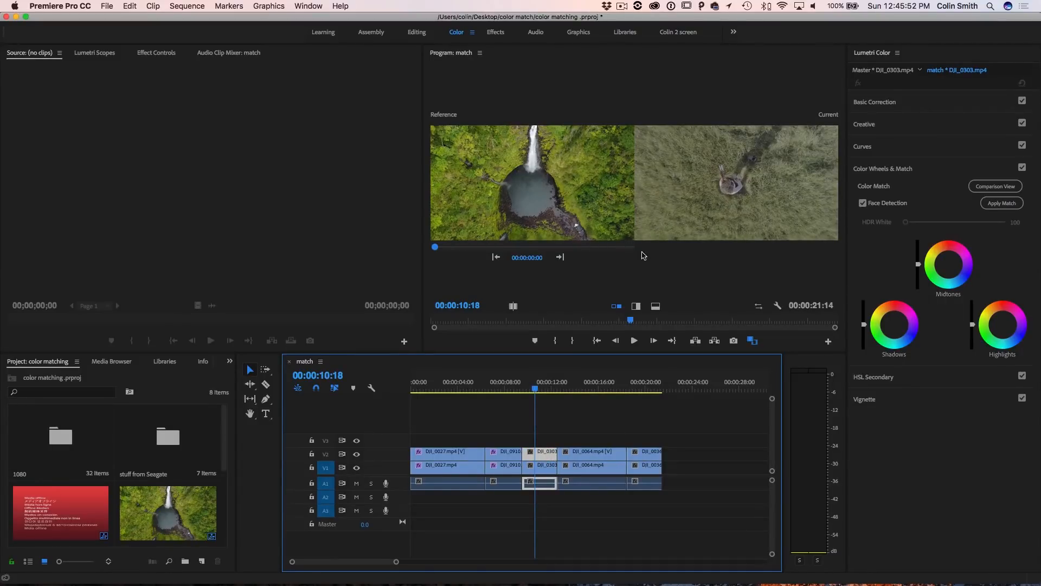
{"action": "left_click", "coordinate": [1001, 203]}
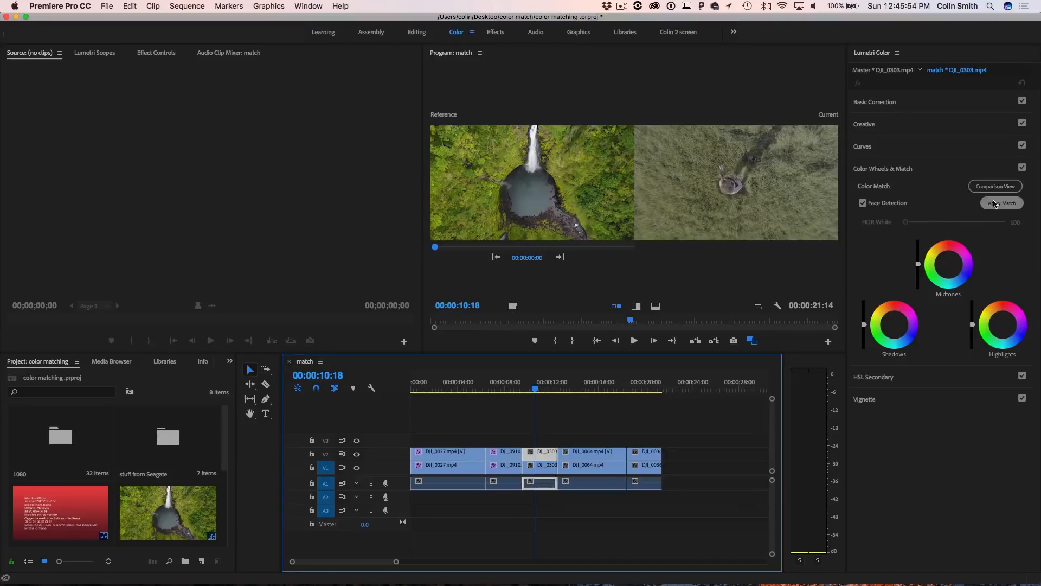
{"action": "left_click", "coordinate": [1002, 202]}
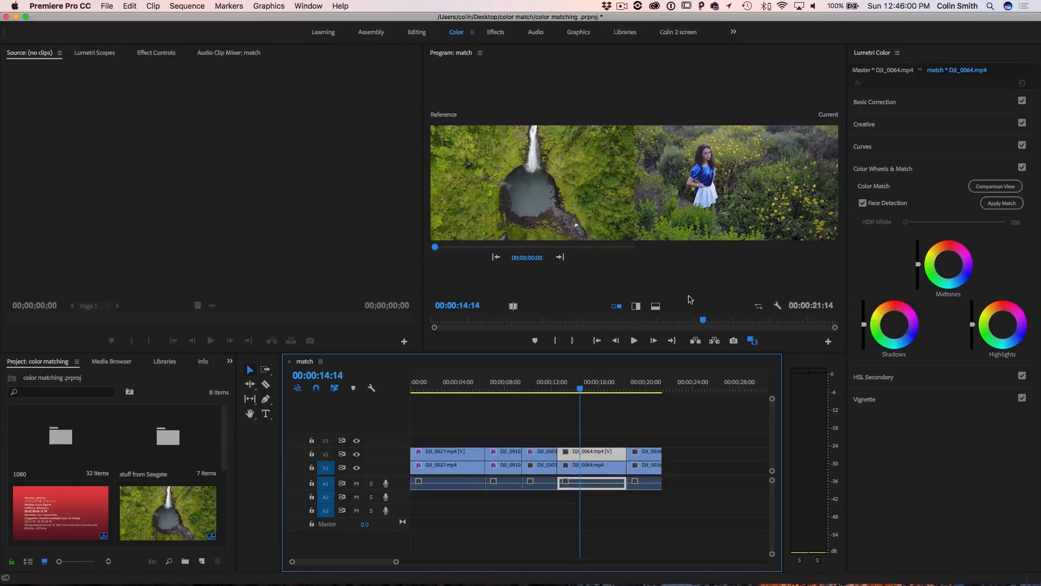
Step: Apply Match to DJI_0064 girl-in-flowers and DJI_0036 tall waterfall, then reselect DJI_0027
{"action": "left_click", "coordinate": [1002, 203]}
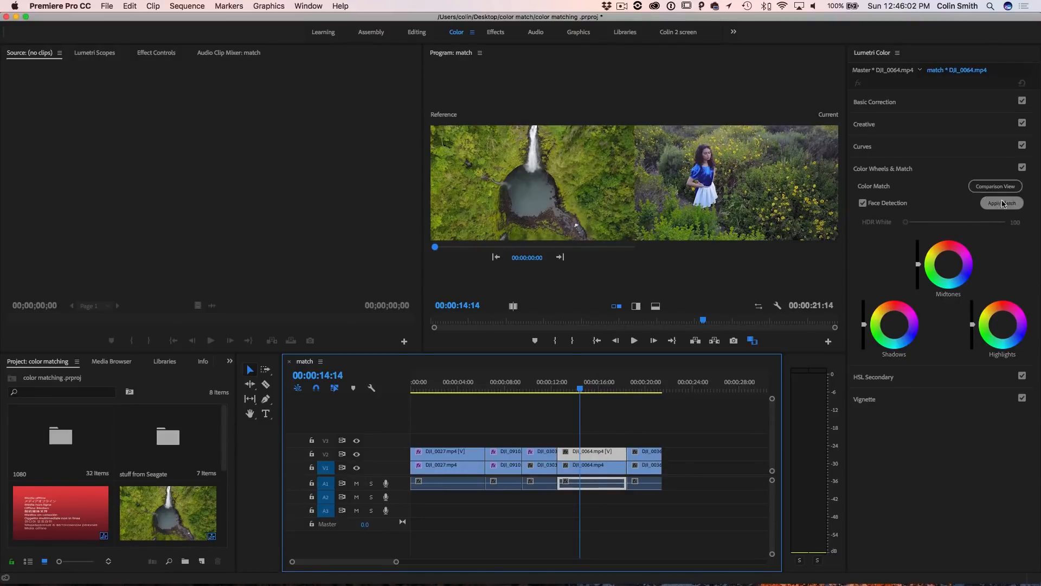
{"action": "left_click", "coordinate": [1001, 203]}
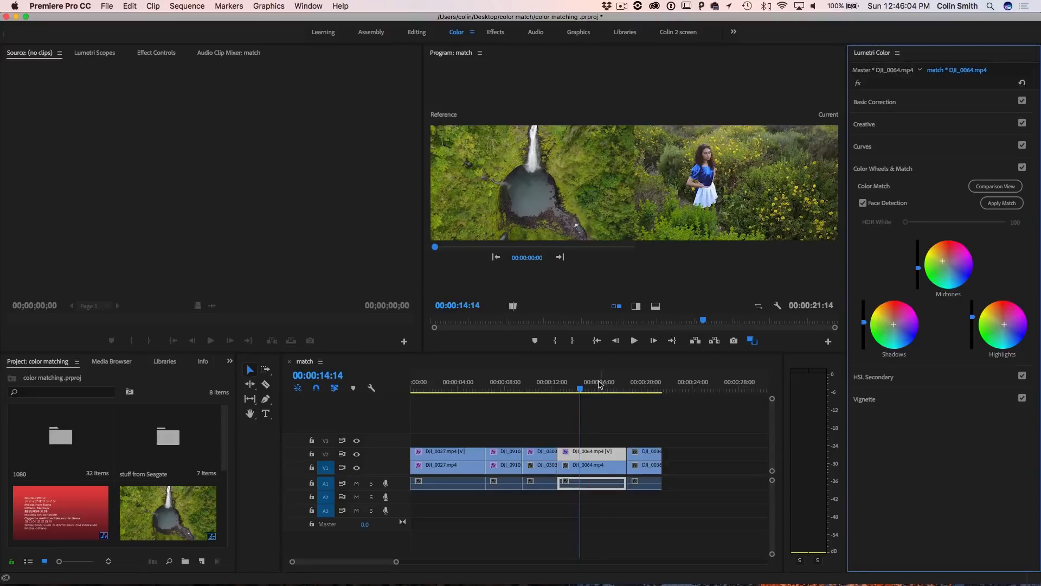
{"action": "left_click", "coordinate": [648, 464]}
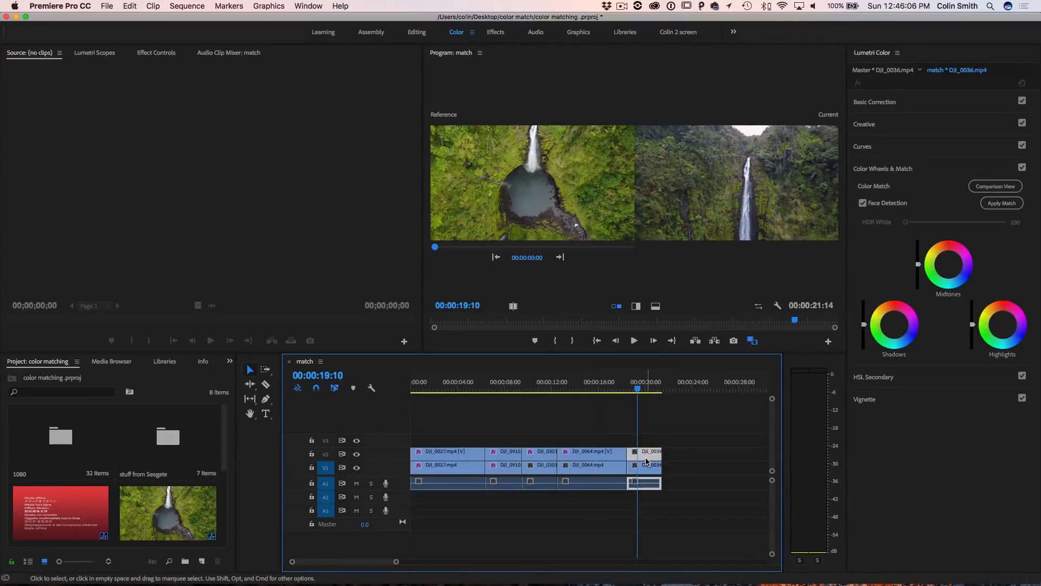
{"action": "left_click", "coordinate": [1002, 203]}
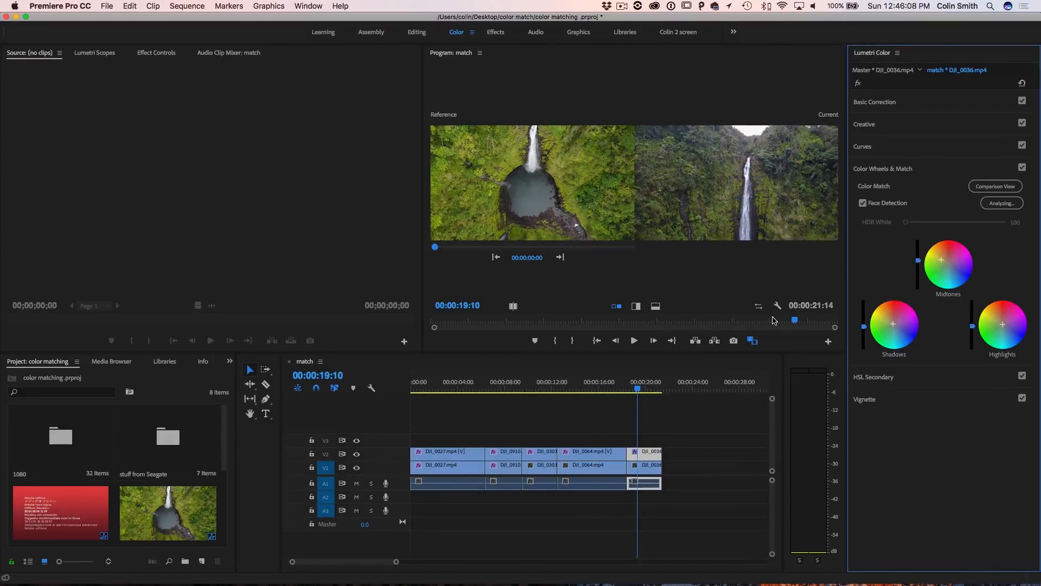
{"action": "left_click", "coordinate": [588, 384]}
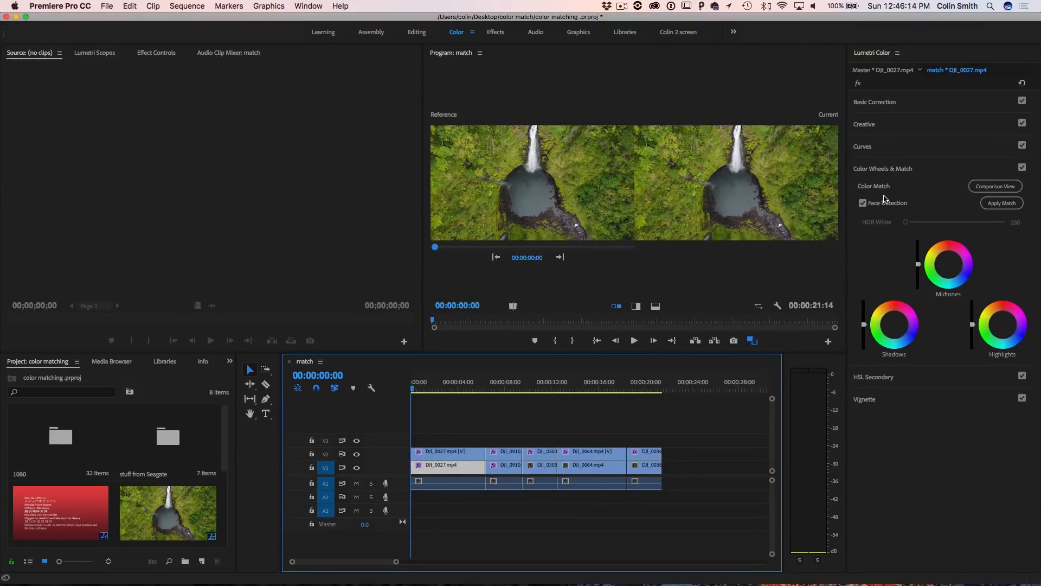
Step: Exit comparison view, open and close the Button Editor, and toggle Comparison View back to single frame
{"action": "left_click", "coordinate": [995, 186]}
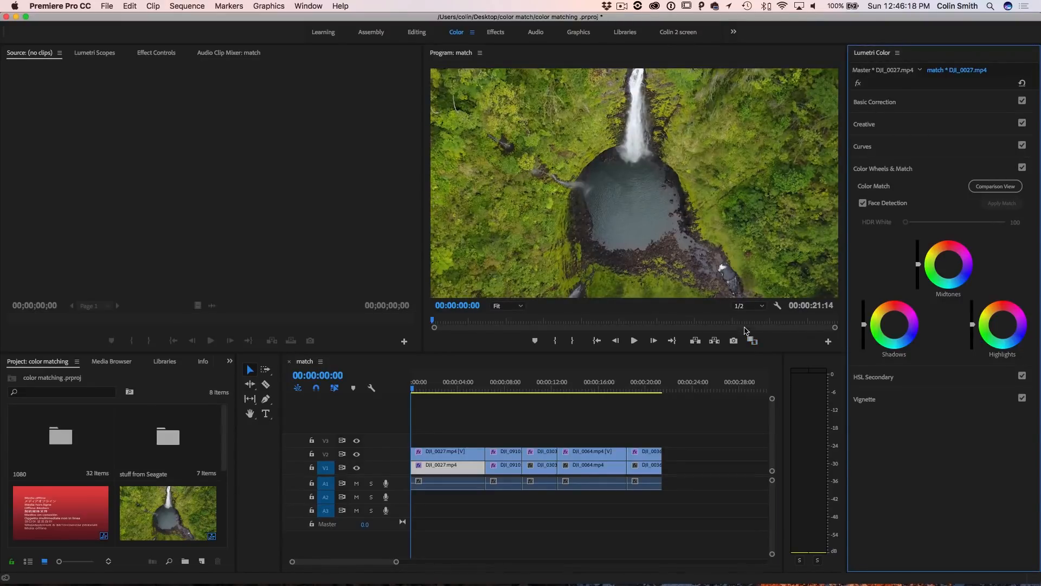
{"action": "mouse_move", "coordinate": [801, 290]}
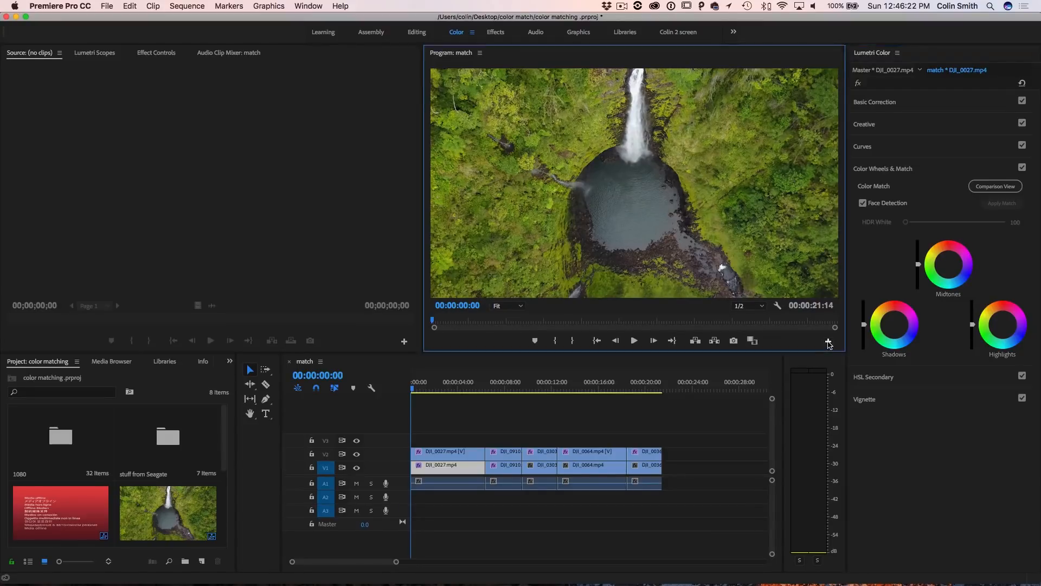
{"action": "left_click", "coordinate": [828, 341]}
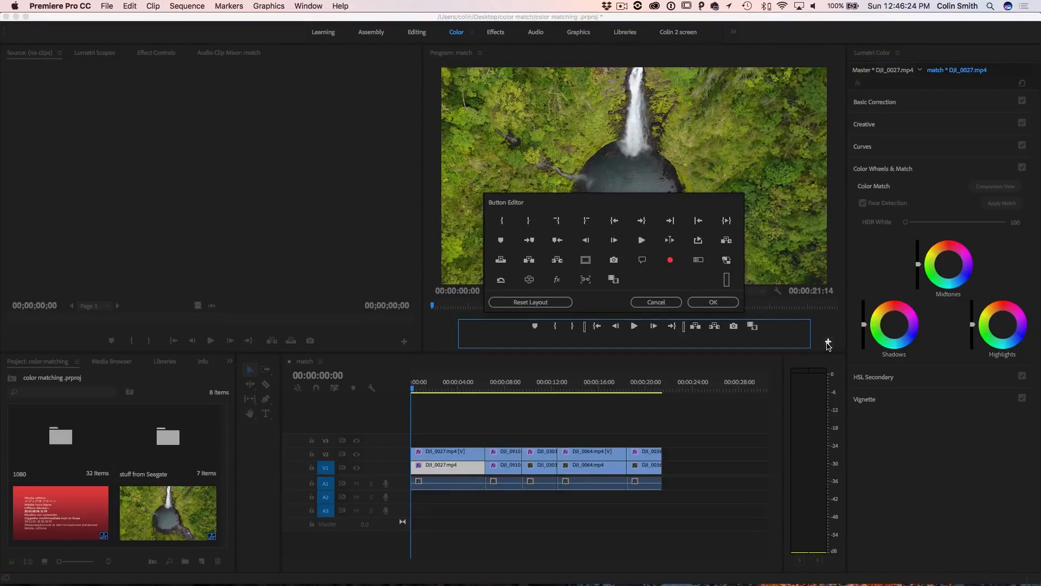
{"action": "mouse_move", "coordinate": [752, 326]}
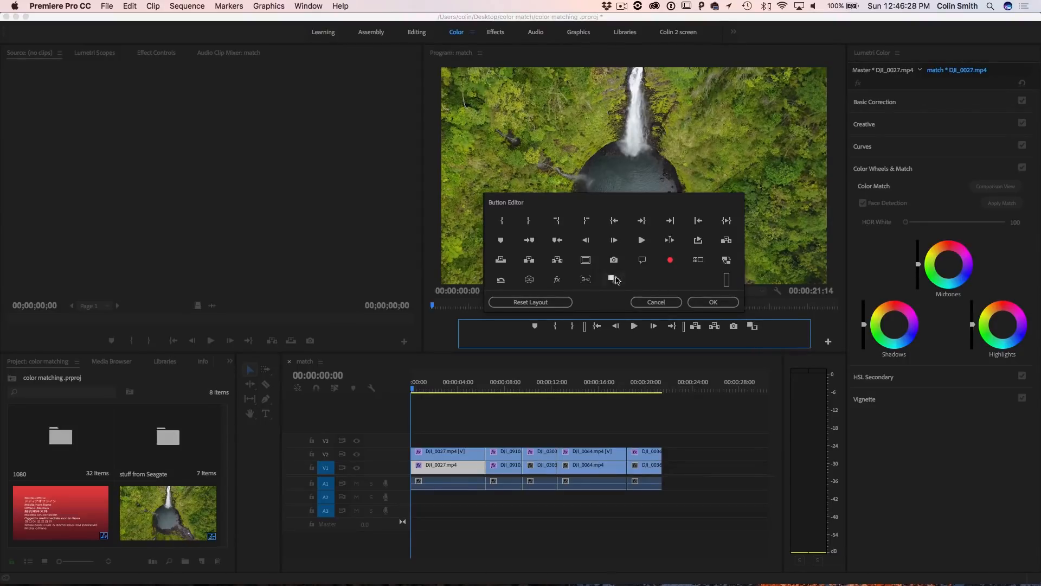
{"action": "left_click", "coordinate": [713, 301]}
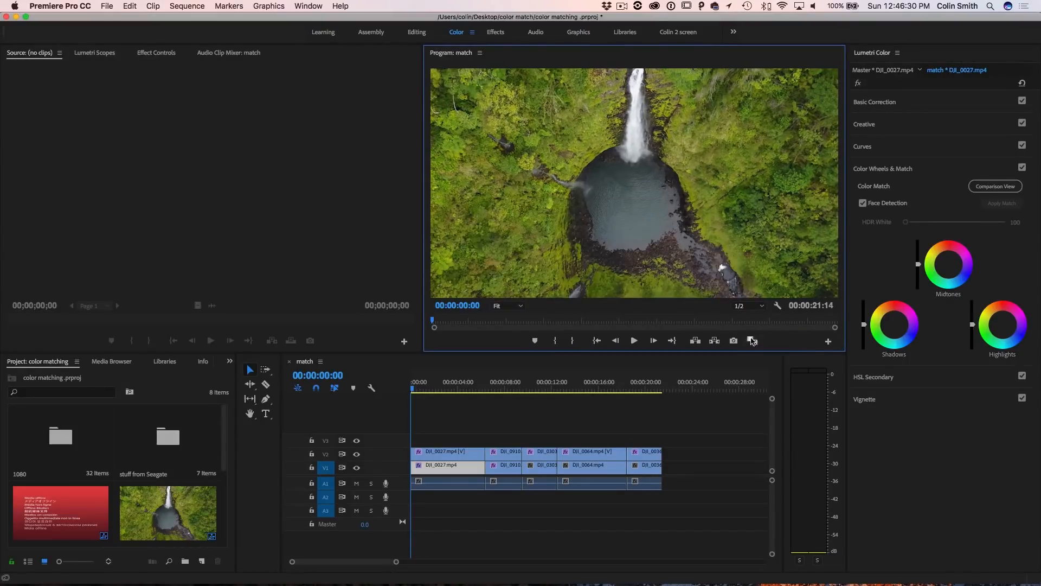
{"action": "left_click", "coordinate": [750, 341]}
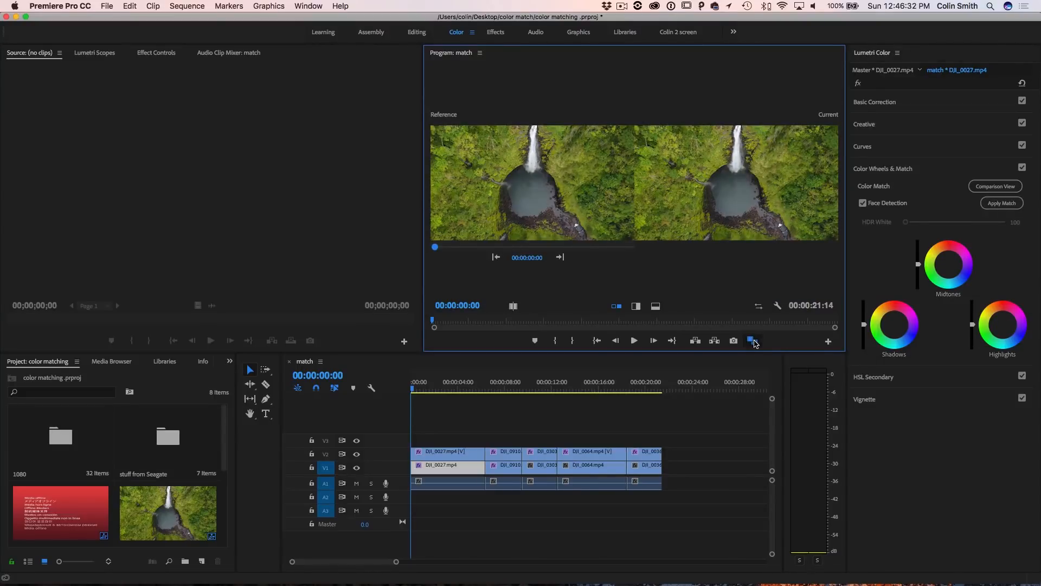
{"action": "left_click", "coordinate": [751, 341]}
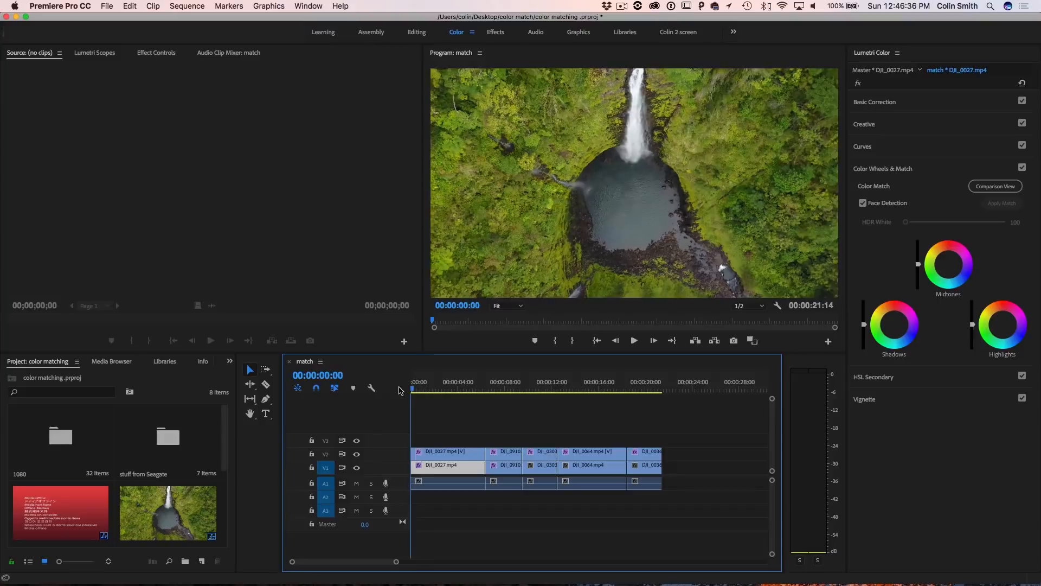
{"action": "left_click", "coordinate": [503, 388]}
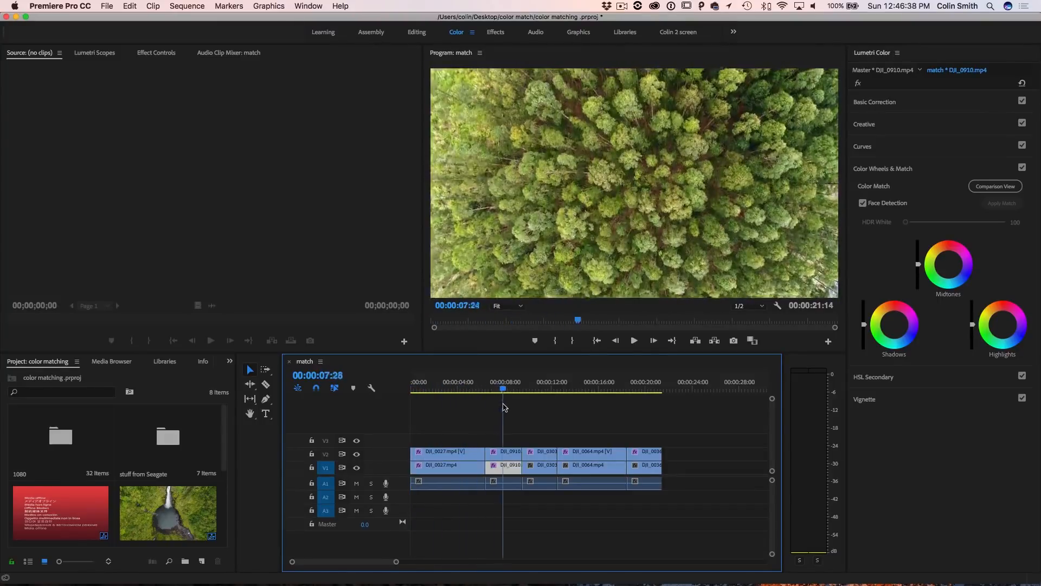
{"action": "left_click", "coordinate": [639, 388]}
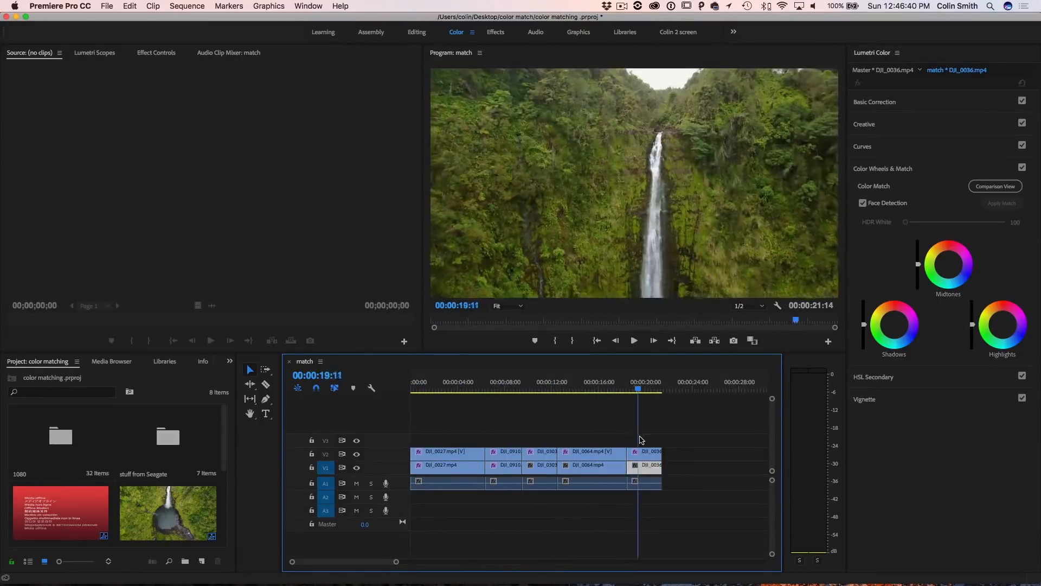
{"action": "left_click", "coordinate": [465, 390]}
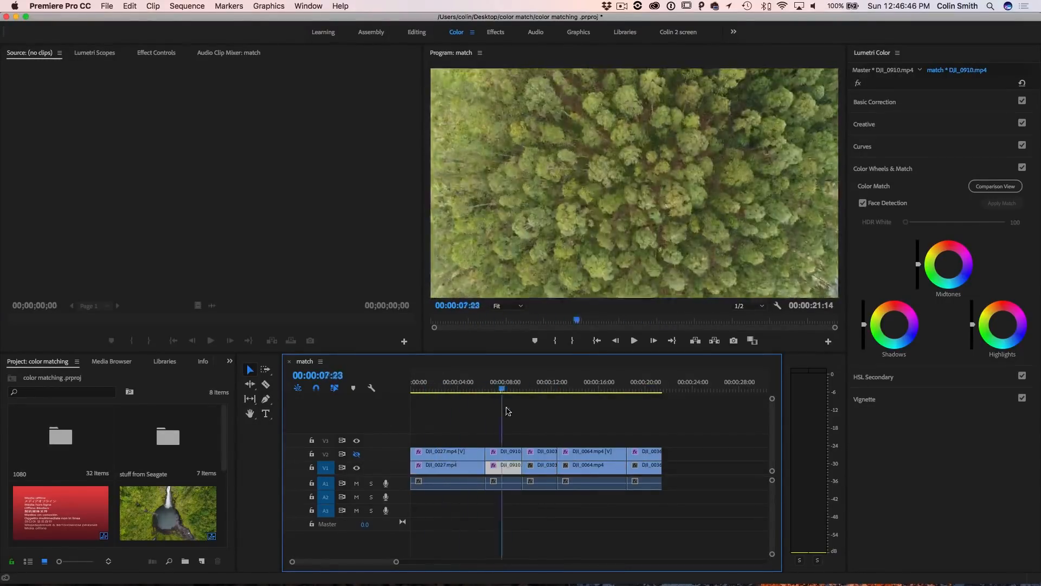
{"action": "left_click", "coordinate": [642, 387]}
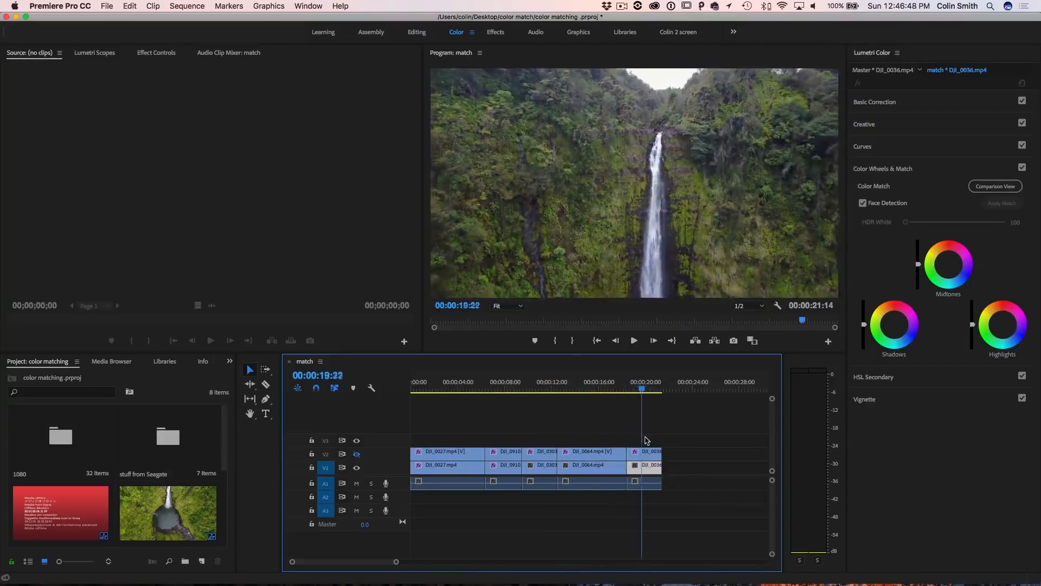
{"action": "left_click", "coordinate": [524, 388]}
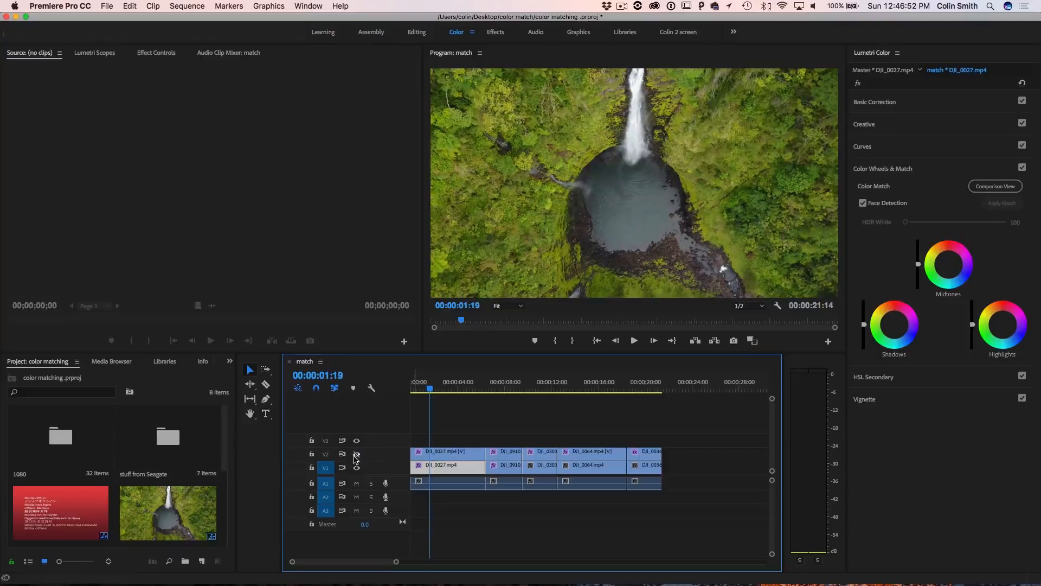
{"action": "left_click", "coordinate": [474, 389]}
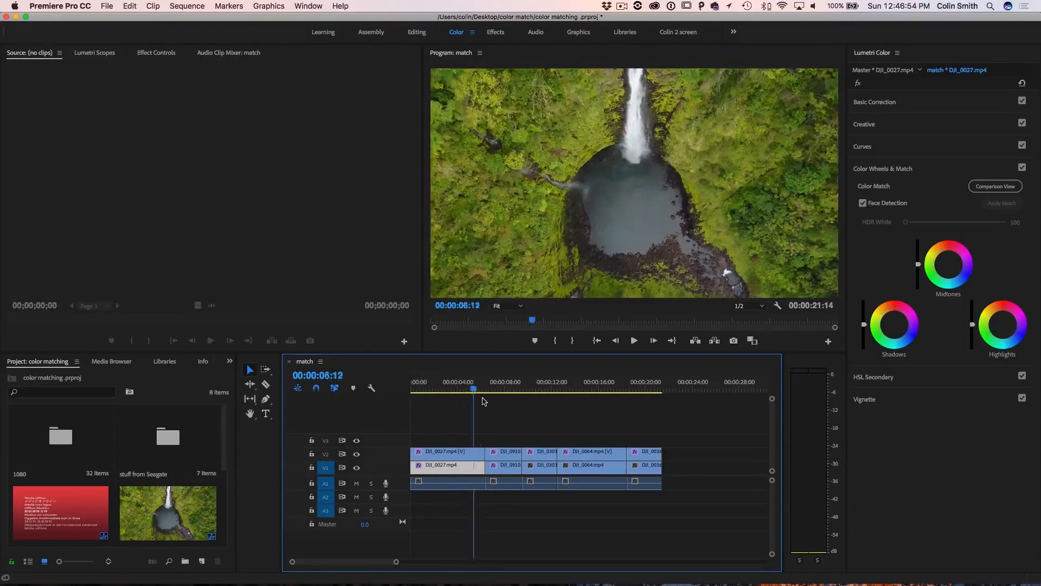